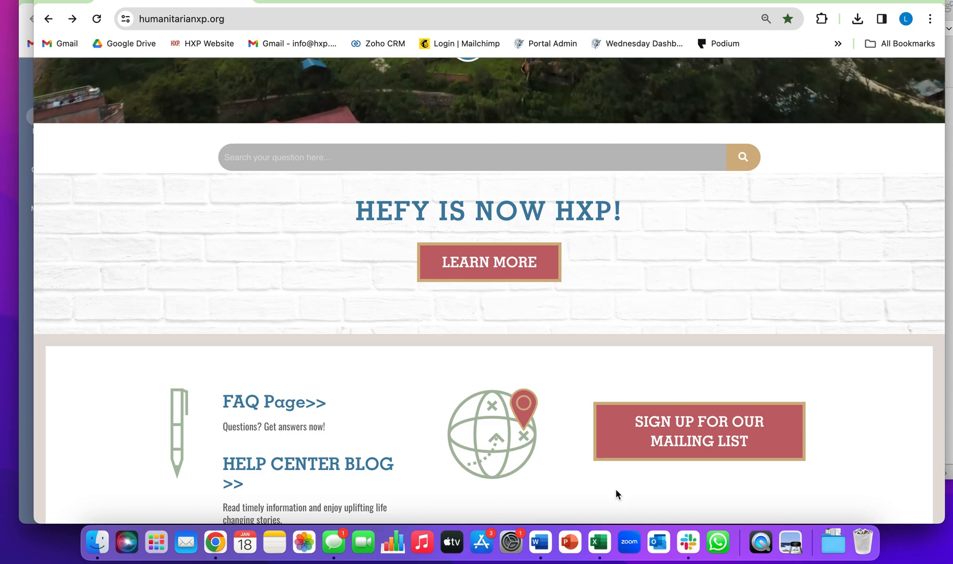
mouse_move(354, 310)
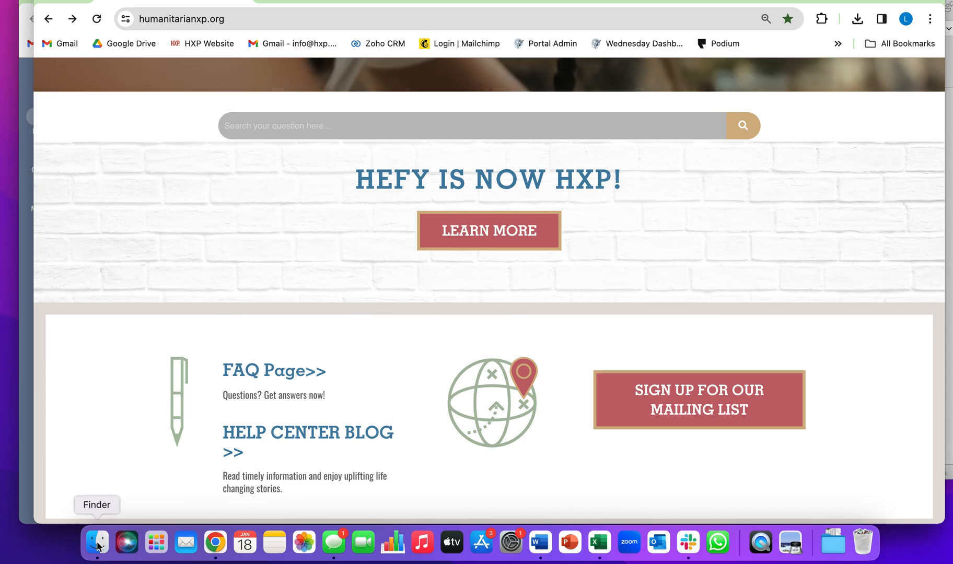
- Select hxp-black.png and hxp-color.png together in the HXP Logos Finder folder
left_click(96, 542)
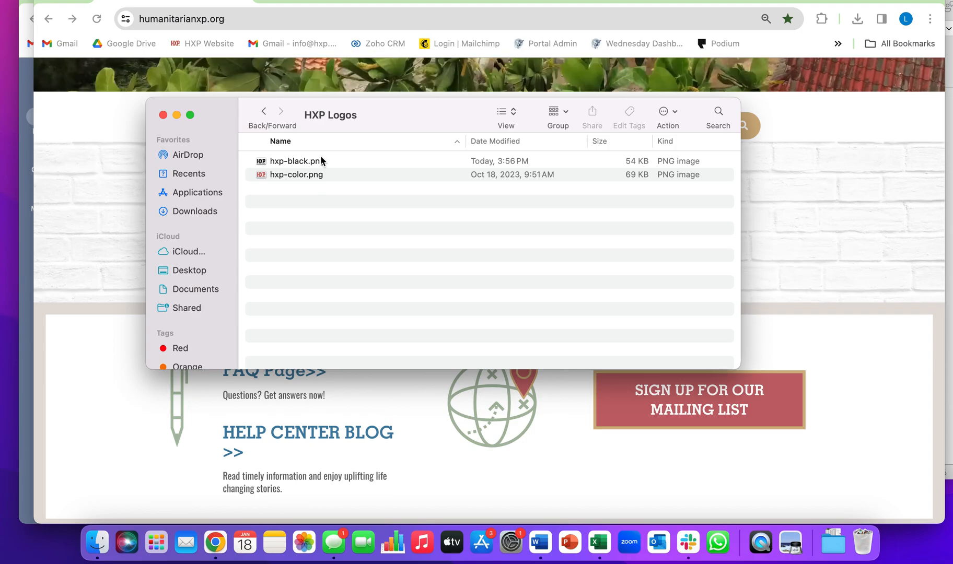
left_click(297, 161)
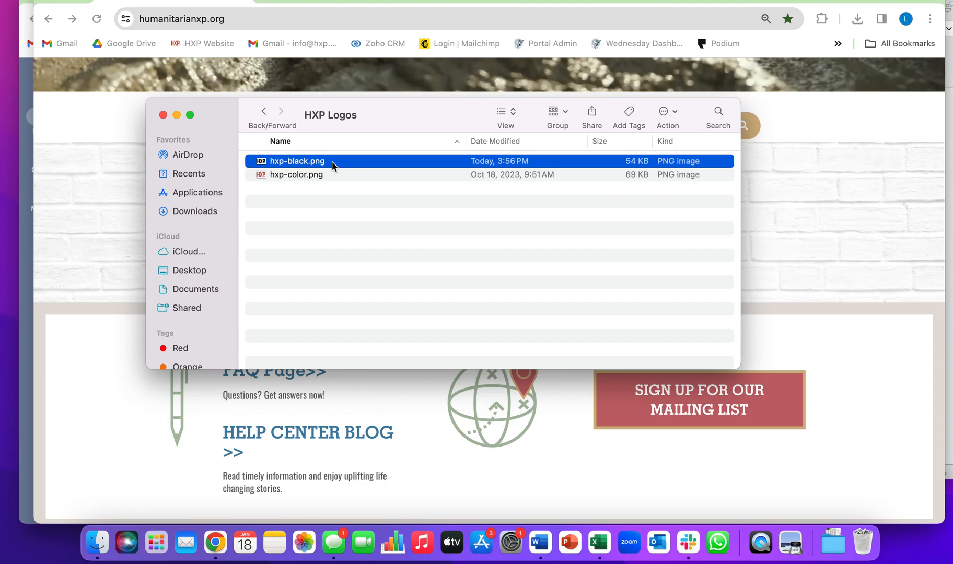
left_click(296, 174)
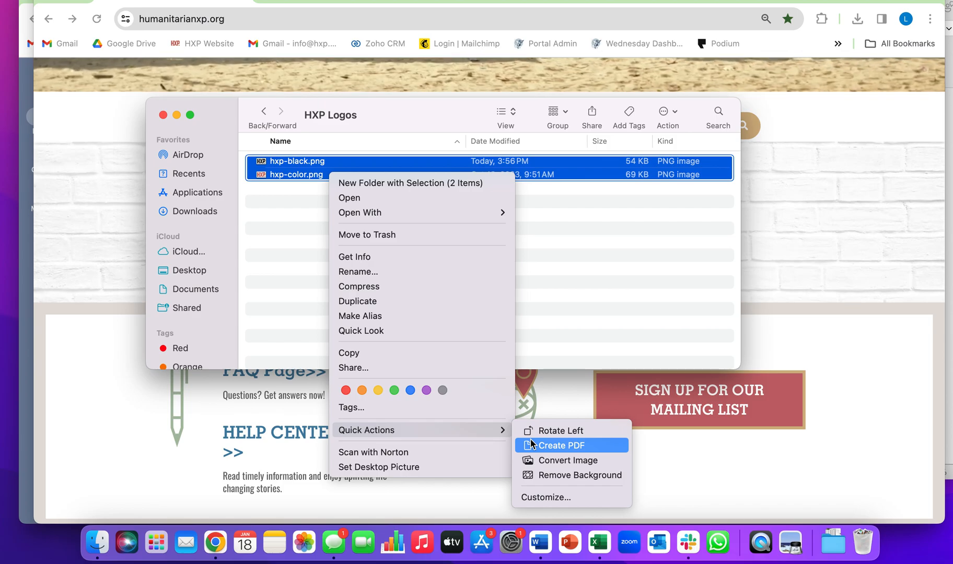
- Create a PDF from both logos, name it HXP Logos.pdf, and open it for review
left_click(558, 445)
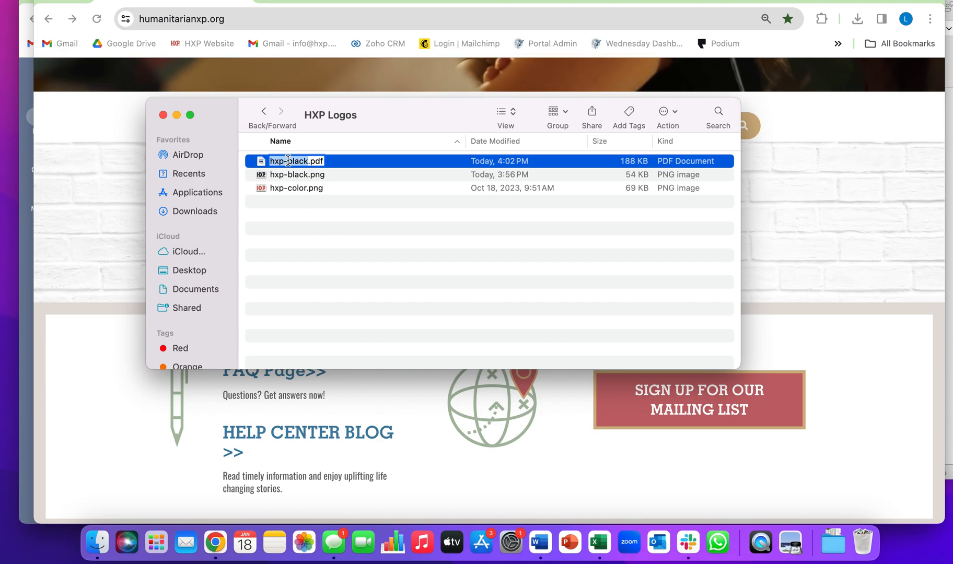
type("HXP Logos.pdf")
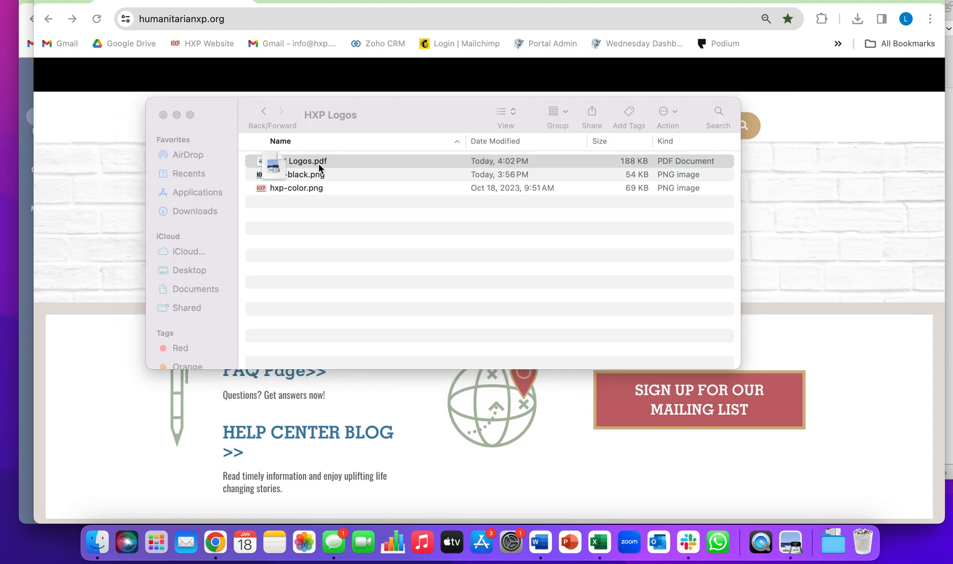
double_click(306, 161)
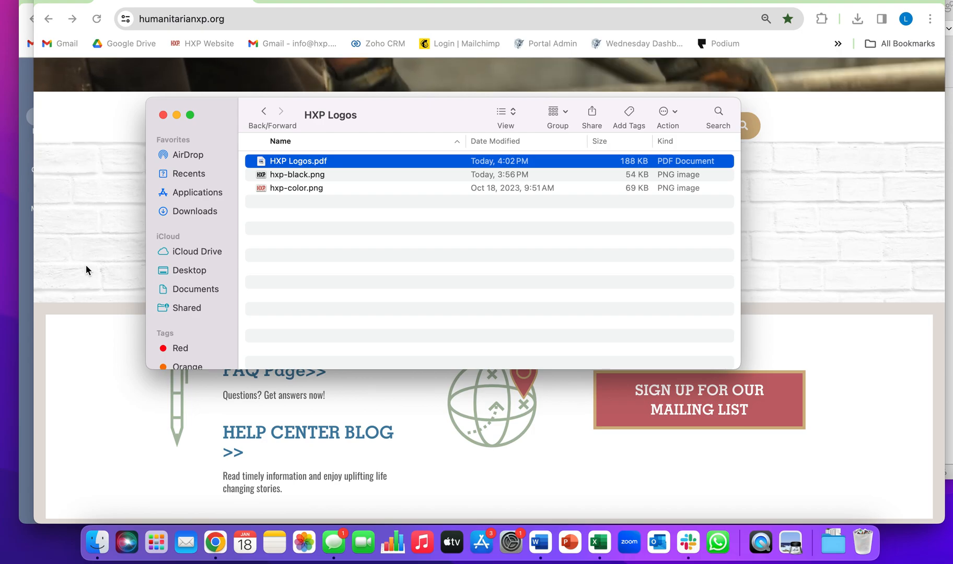
left_click(163, 115)
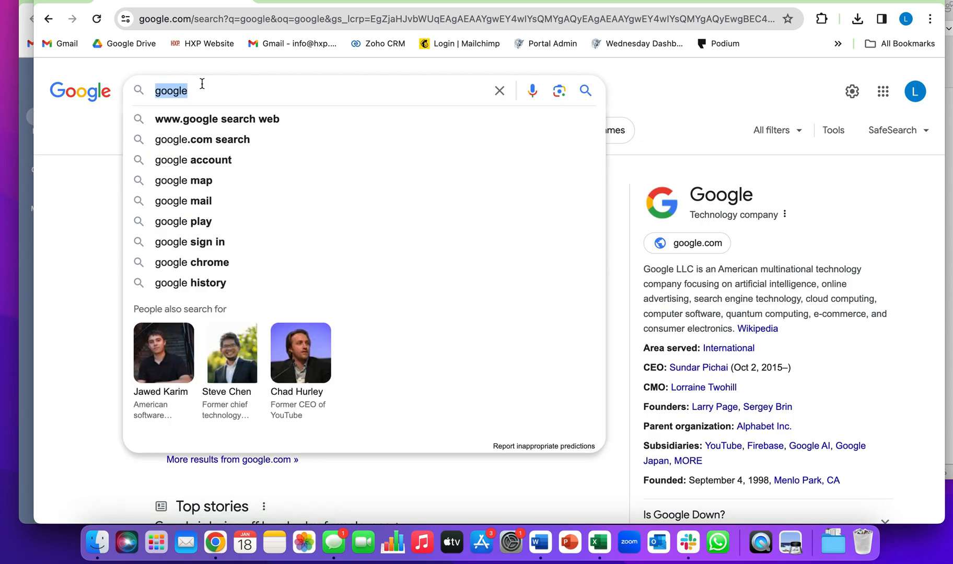
- Search Google for 'combine files into pdf' and open combinepdf.com's file upload dialog
type("combine files")
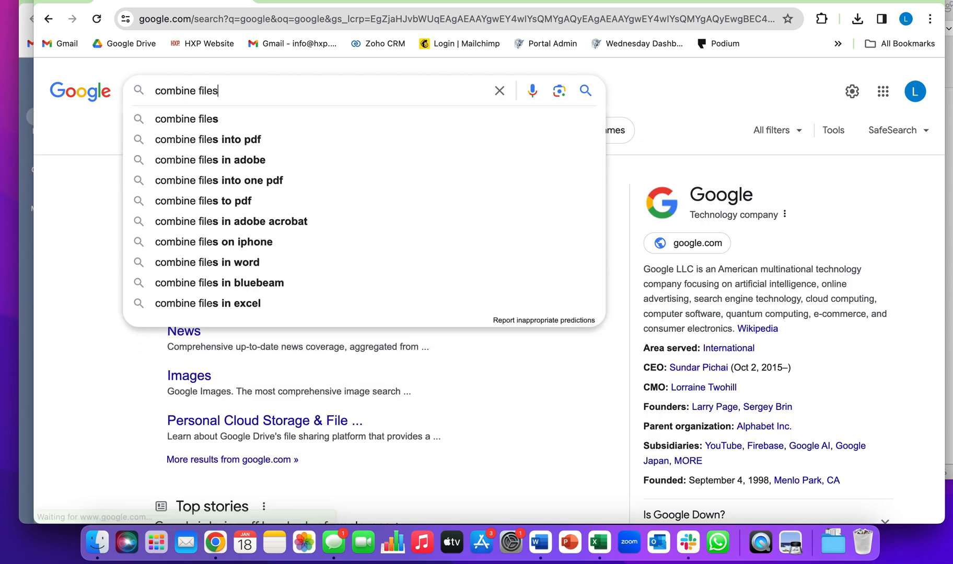
left_click(208, 139)
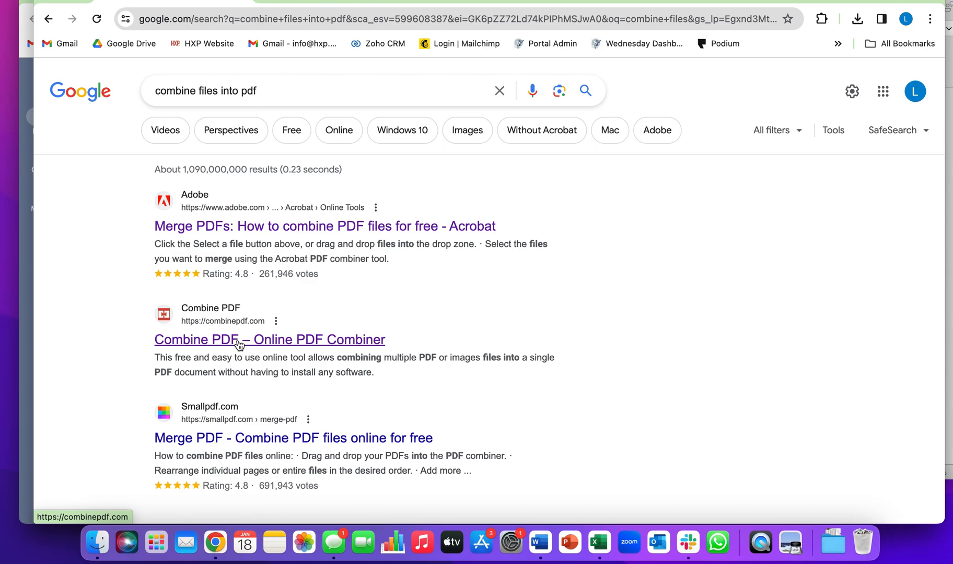
left_click(269, 339)
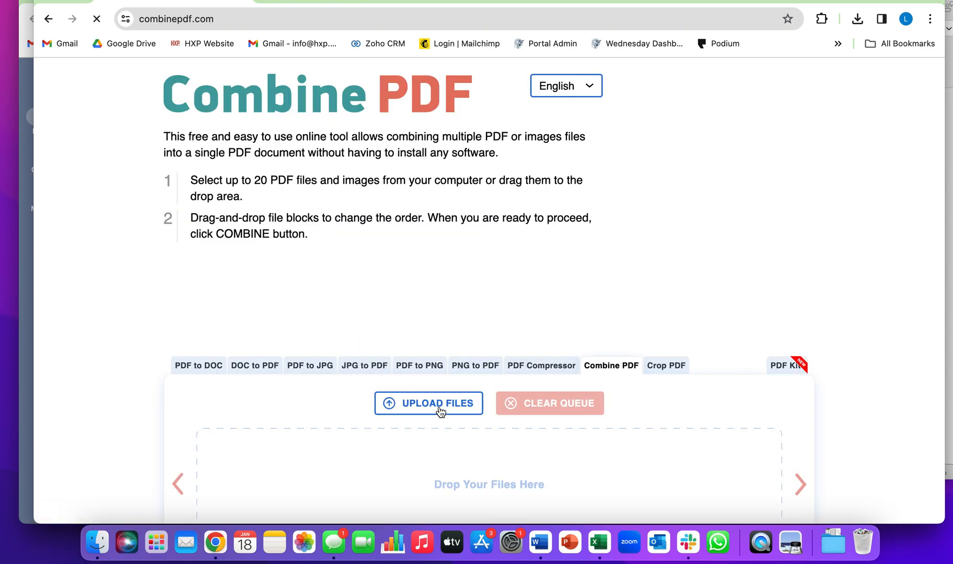
left_click(429, 404)
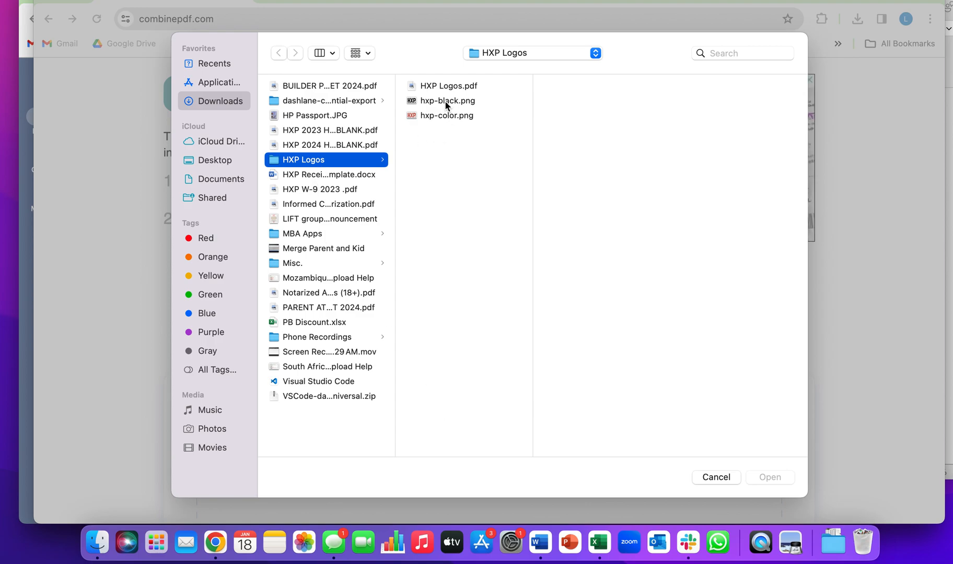
- Upload hxp-black.png and hxp-color.png from HXP Logos to the Combine PDF queue
left_click(447, 101)
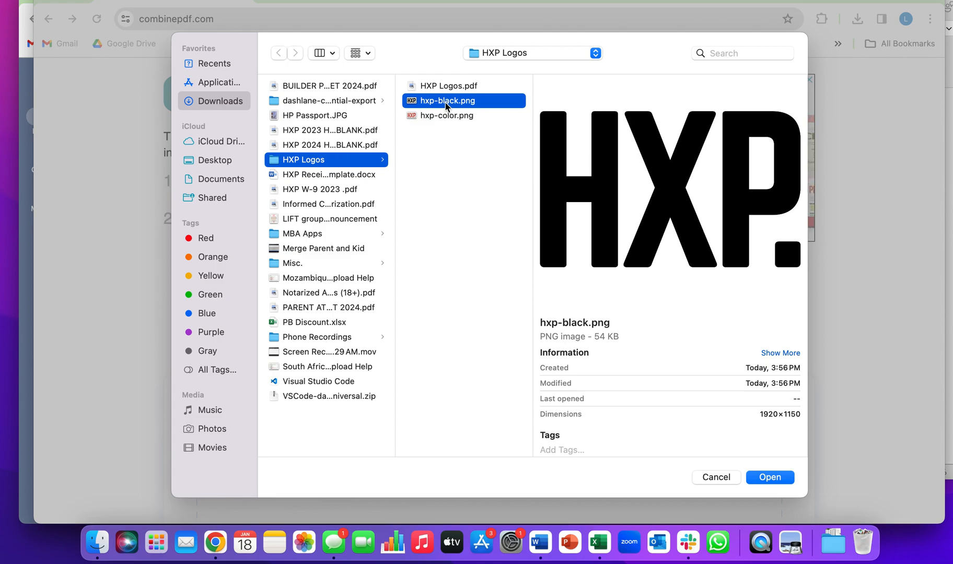
left_click(447, 115)
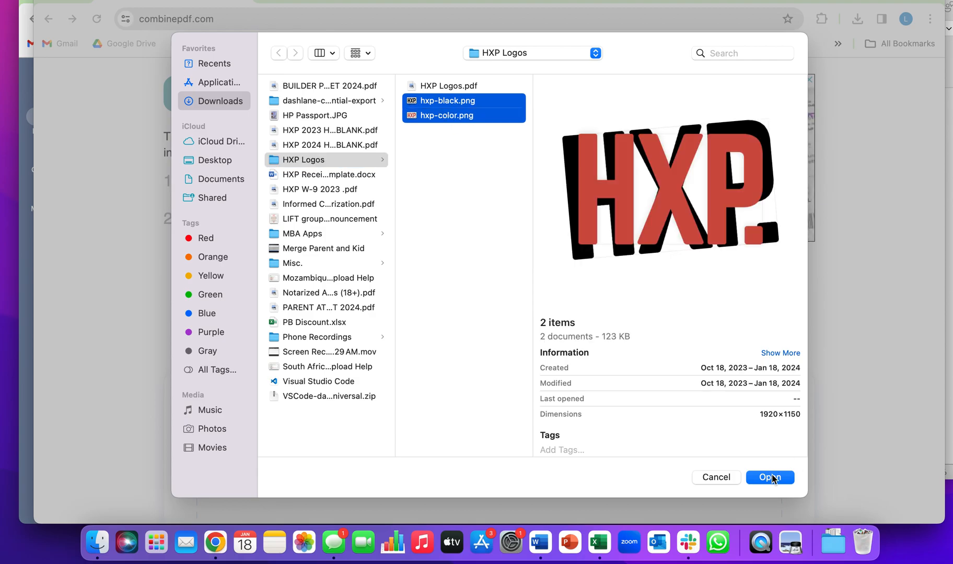
left_click(769, 478)
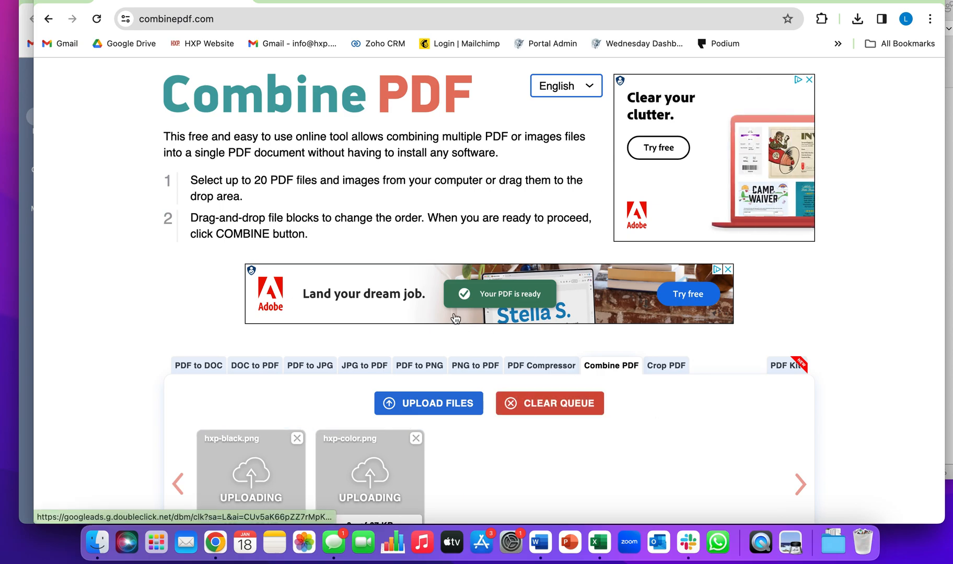
- Combine the uploaded logos and download the merged file as combinepdf.pdf
scroll("down", 3)
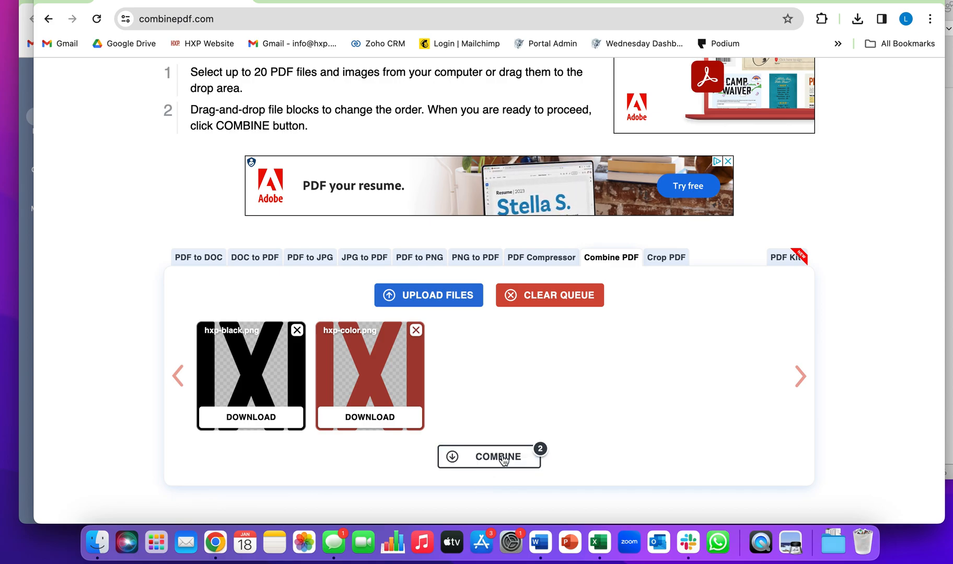
left_click(490, 456)
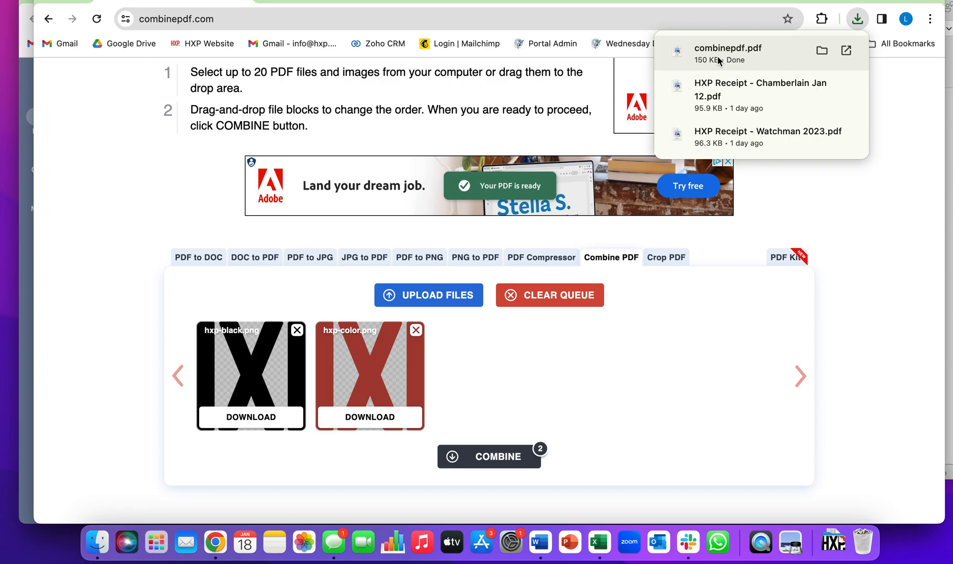
scroll("down", 3)
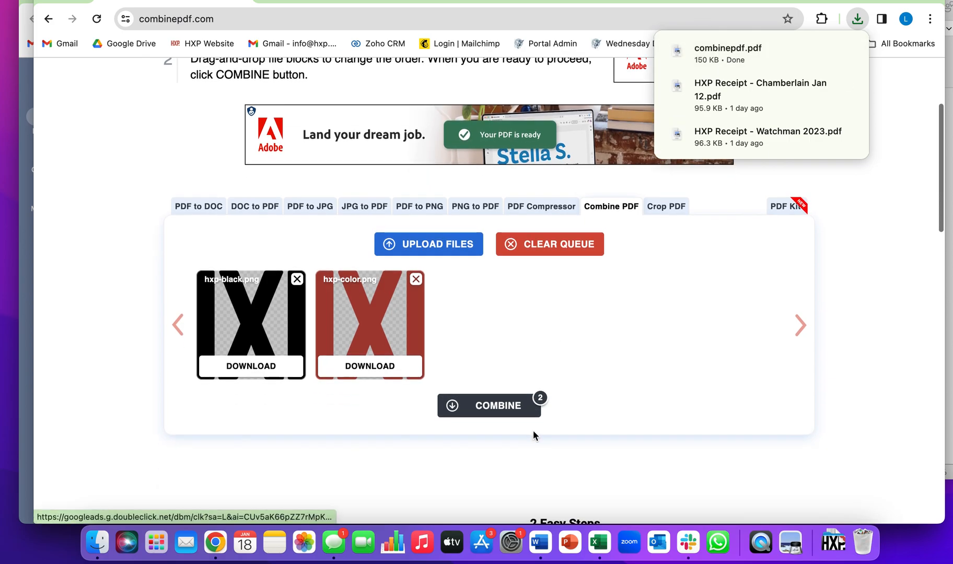
- Open combinepdf.pdf from Downloads to view the two-page color and black logo PDF
left_click(428, 244)
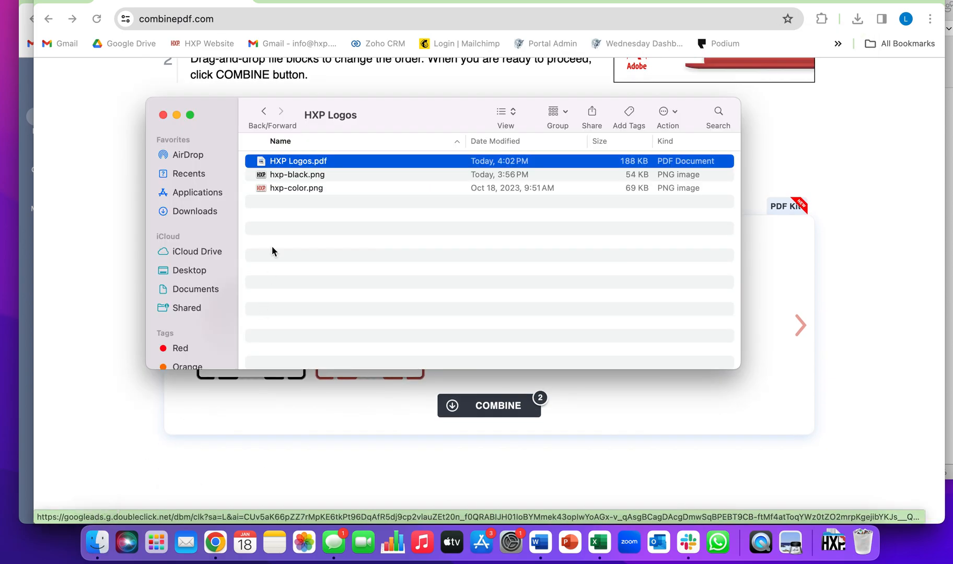
left_click(196, 212)
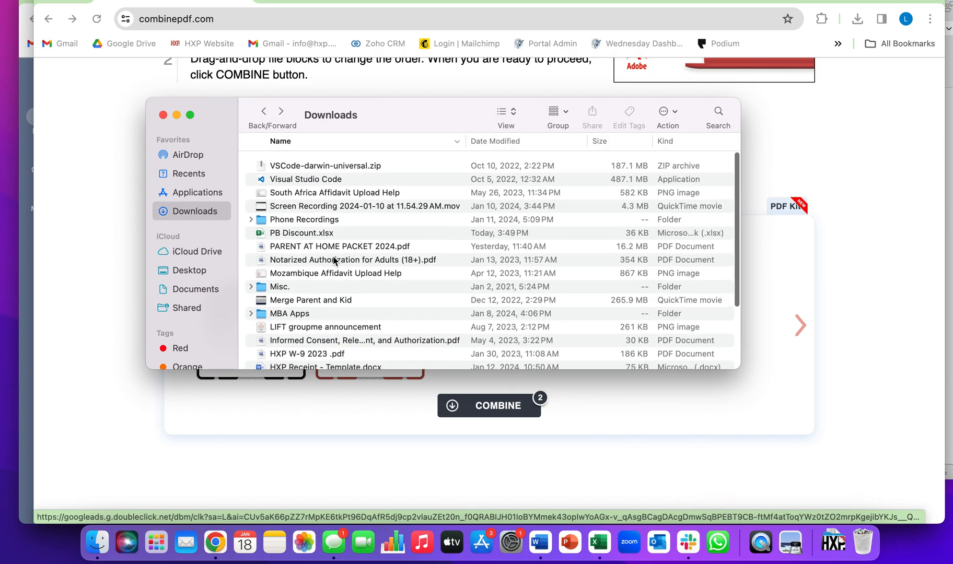
scroll("down", 3)
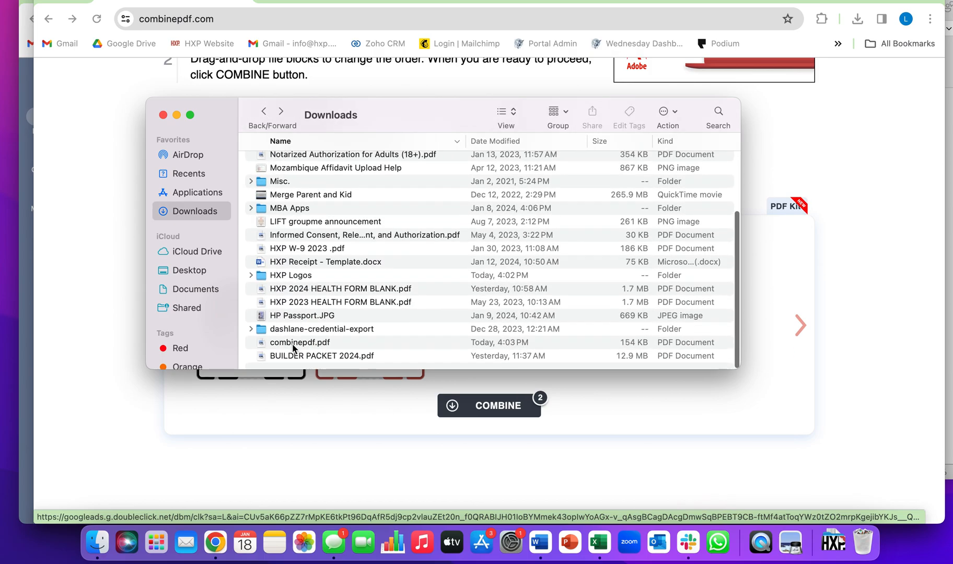
double_click(299, 342)
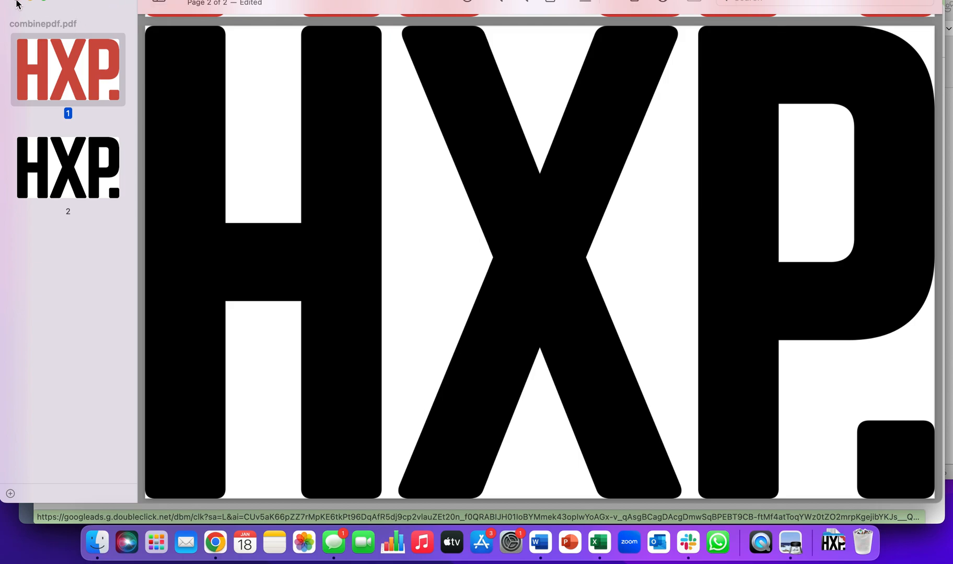
mouse_move(61, 102)
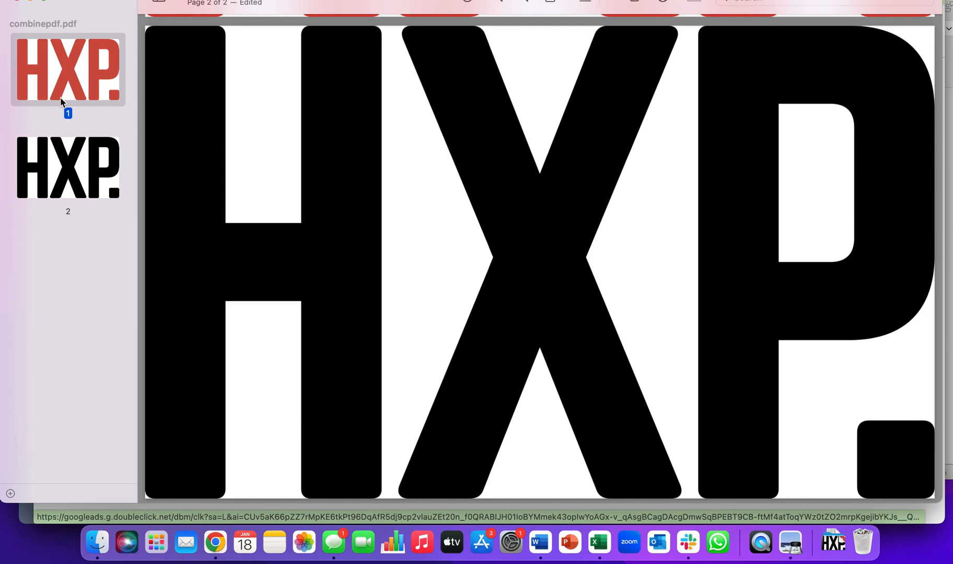